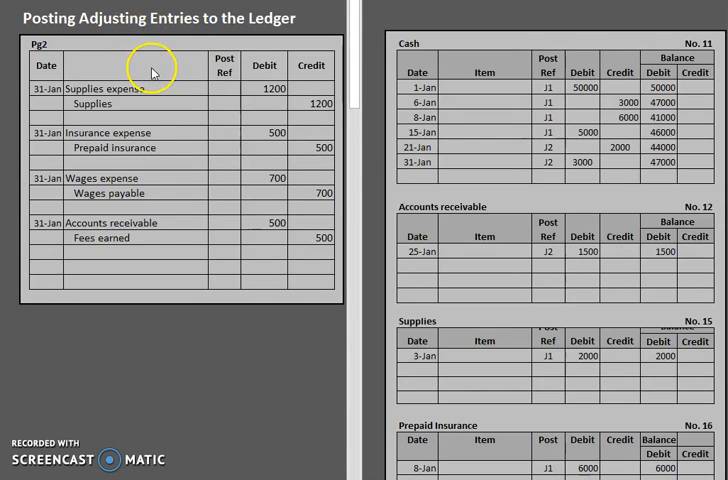
mouse_move(150, 104)
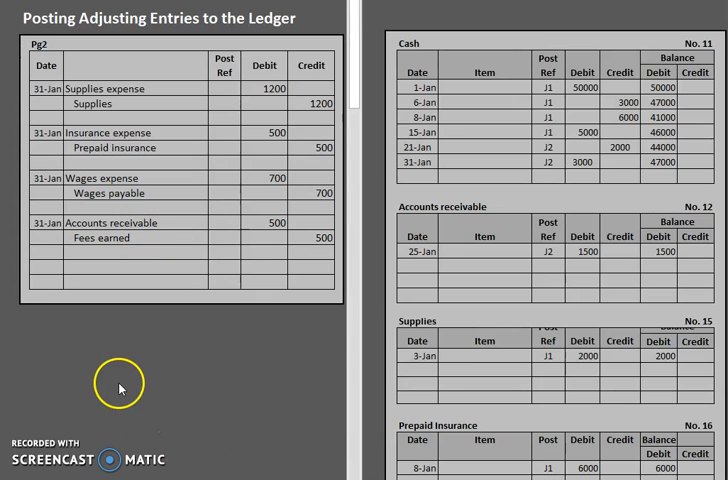
mouse_move(446, 126)
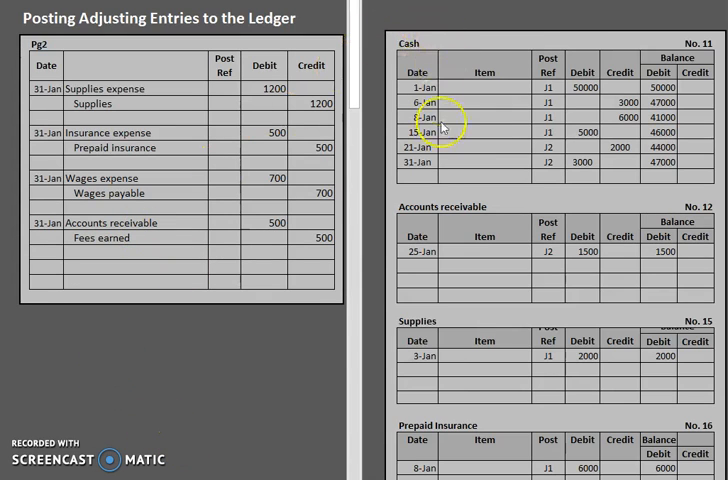
mouse_move(430, 182)
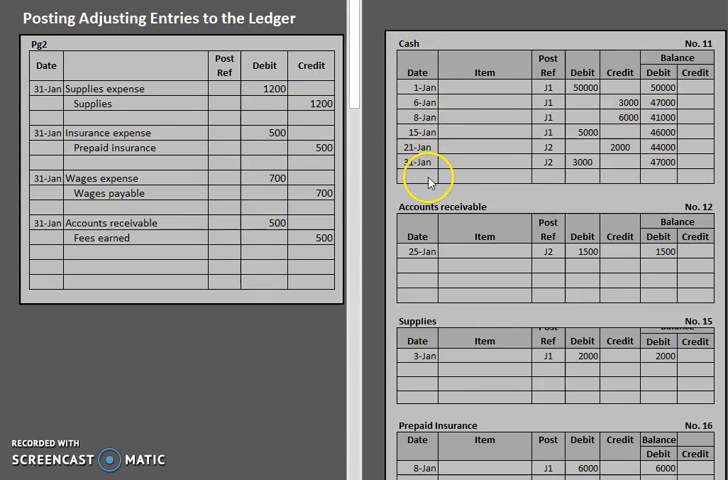
mouse_move(262, 166)
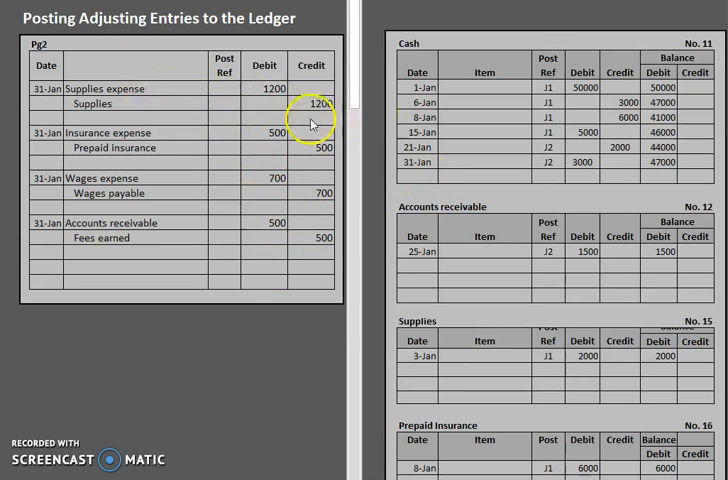
mouse_move(368, 118)
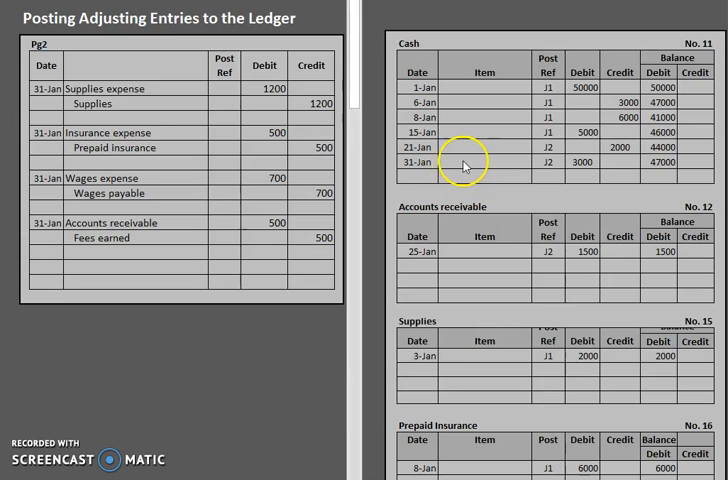
mouse_move(454, 228)
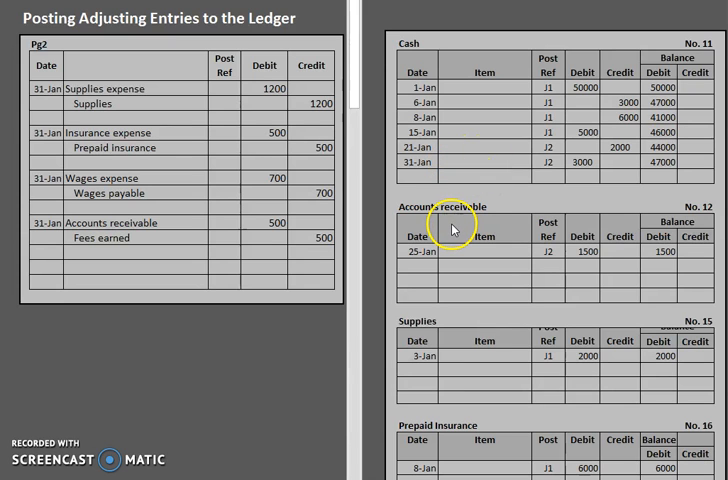
mouse_move(96, 88)
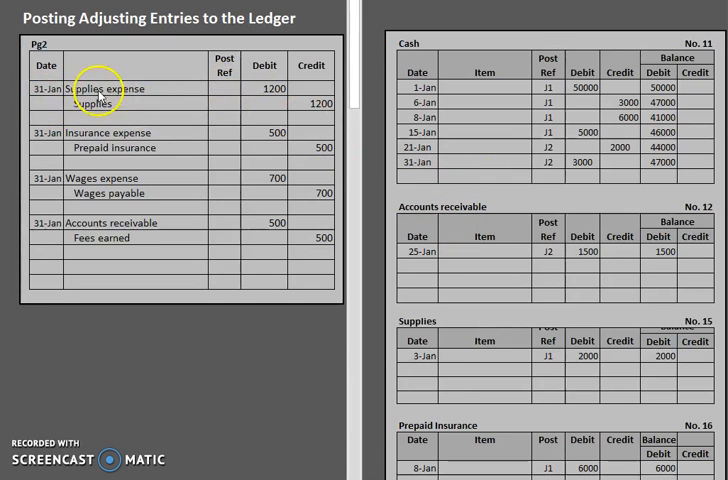
Step: Record the 31-Jan adjusting J2 debit of 1200 in Supplies expense No. 52 with post ref 52
scroll("down", 3)
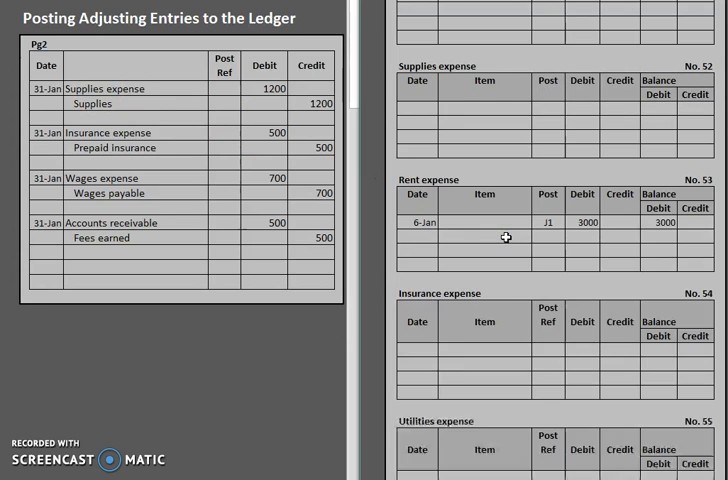
scroll("up", 3)
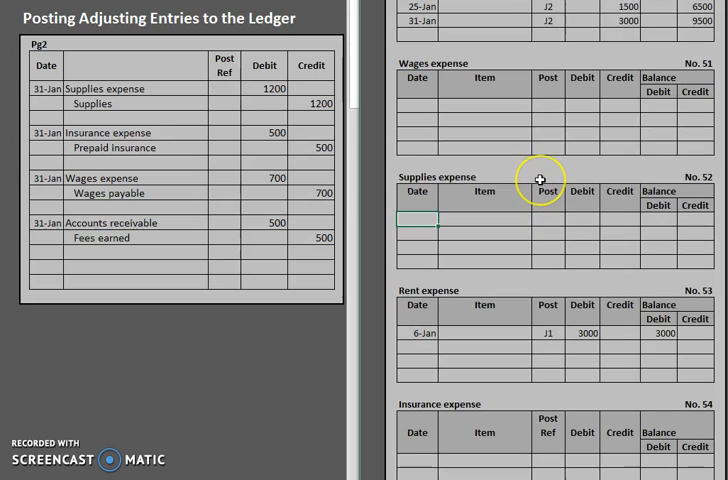
type("1/13")
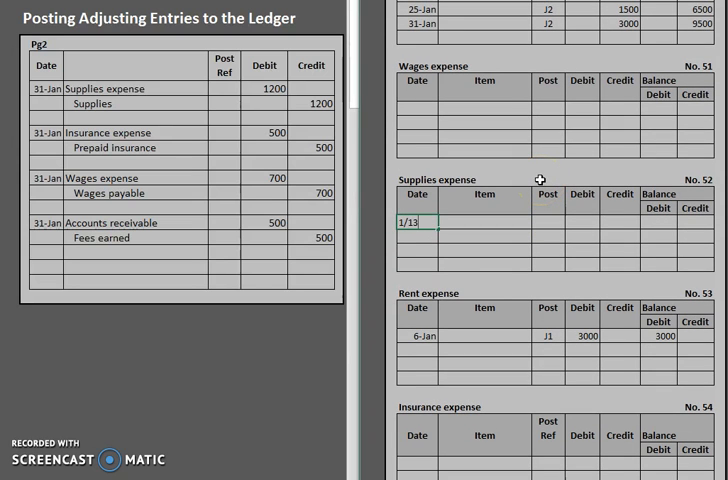
type("13-Jan")
left_click(484, 222)
type("Adjusting")
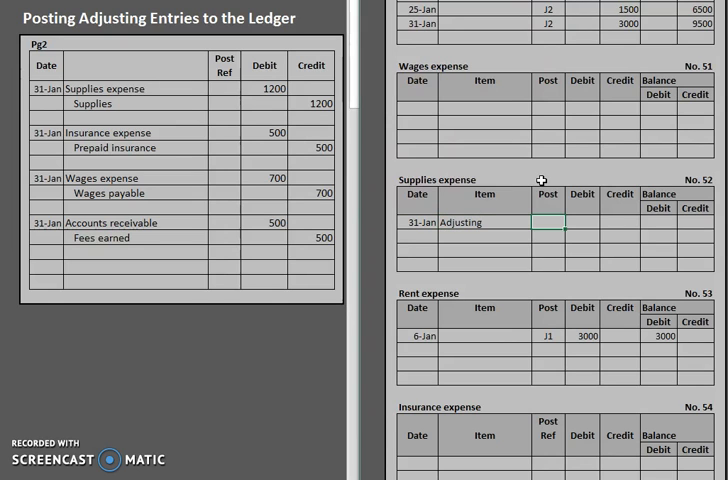
mouse_move(544, 224)
type("J2")
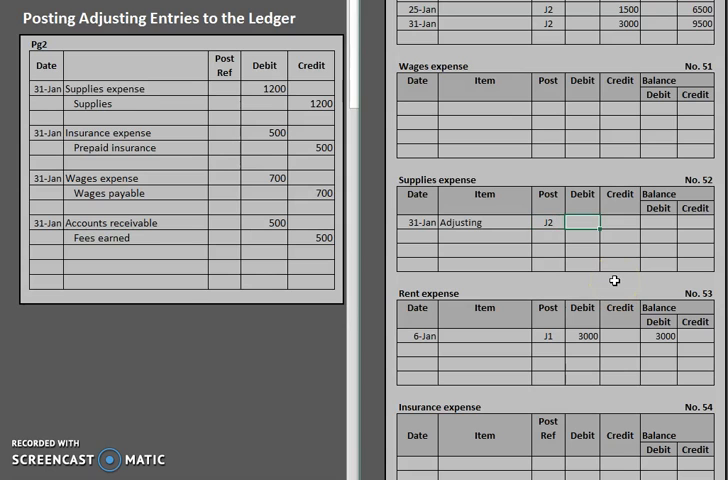
mouse_move(210, 100)
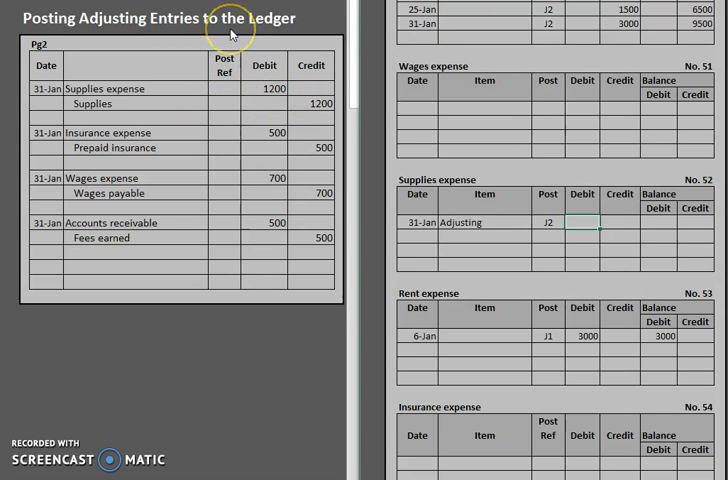
type("1200")
left_click(224, 88)
type("52")
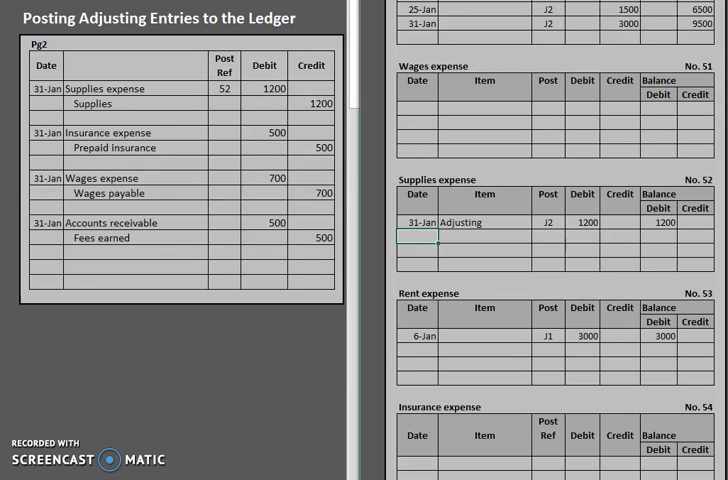
Step: Record the 31-Jan adjusting J2 credit of 1200 in Supplies No. 15, balance 800, post ref 15
scroll("up", 3)
type("1")
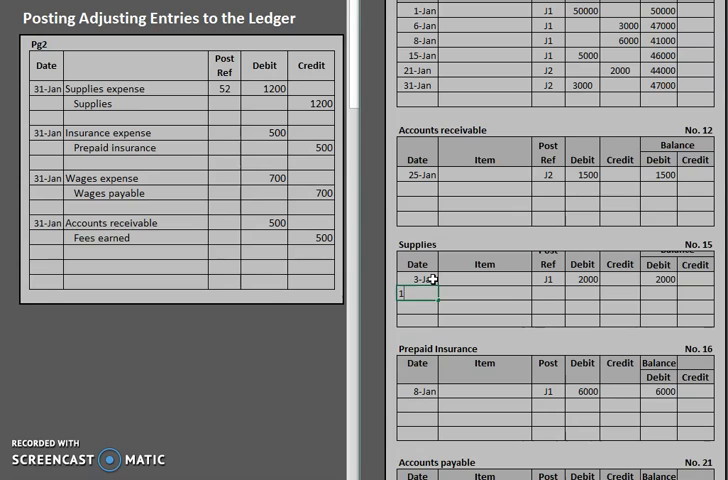
type("31-Jan")
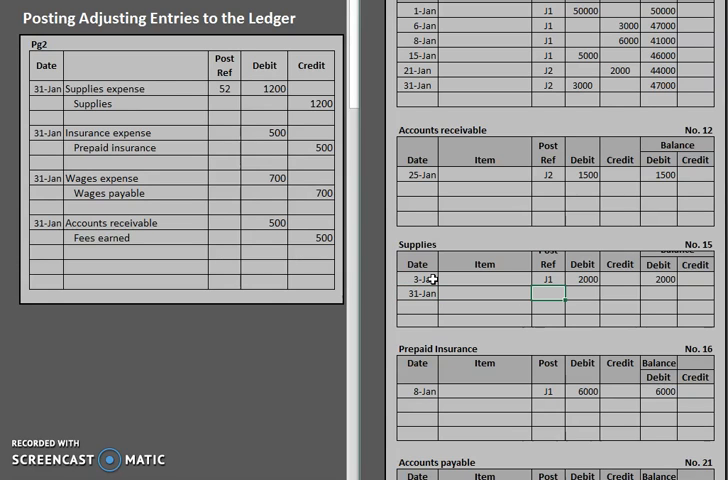
type("Ajudst")
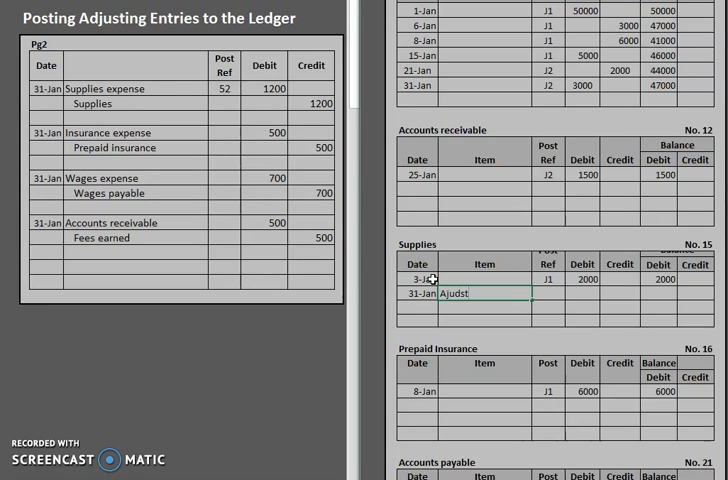
type("Adjusting")
left_click(548, 292)
type("J2")
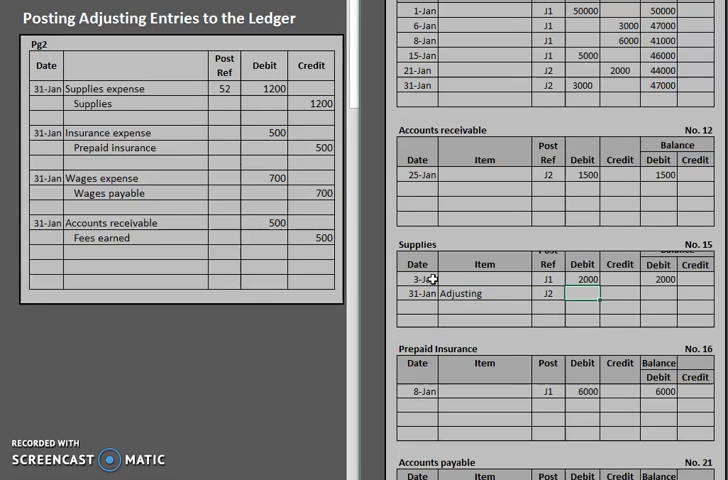
type("1200")
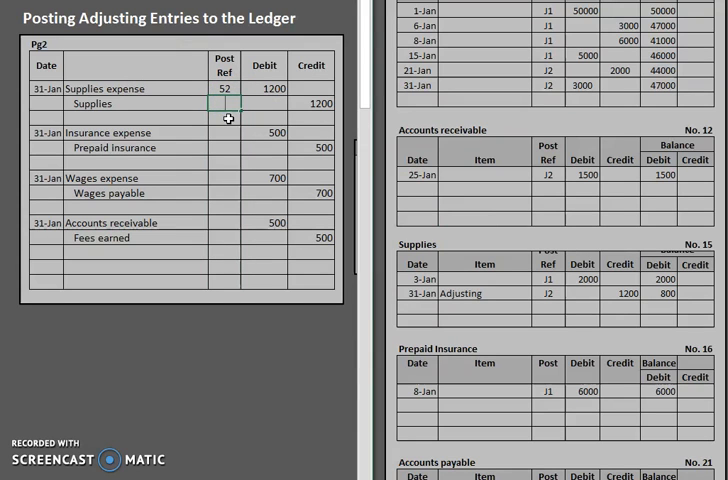
type("15")
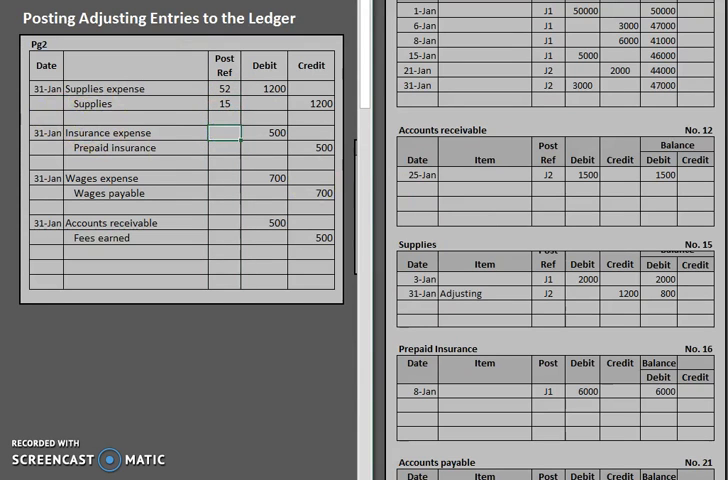
Step: Record the 500 adjustment in Insurance expense No. 54 and Prepaid insurance No. 16, balance 5500
scroll("down", 3)
type("54")
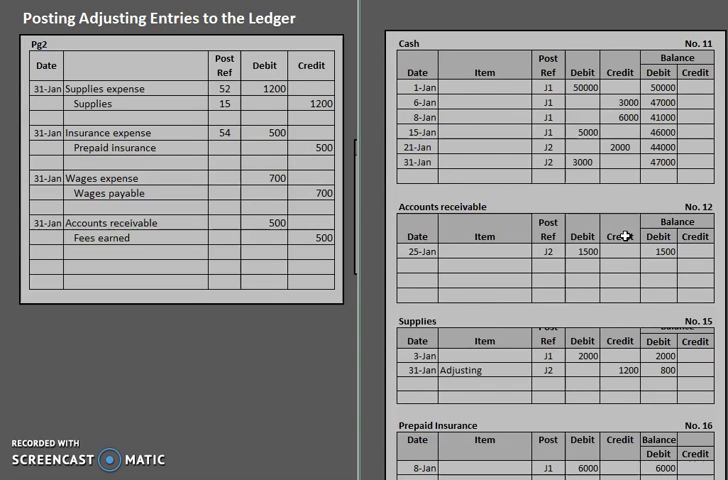
scroll("down", 3)
type("31-Jan")
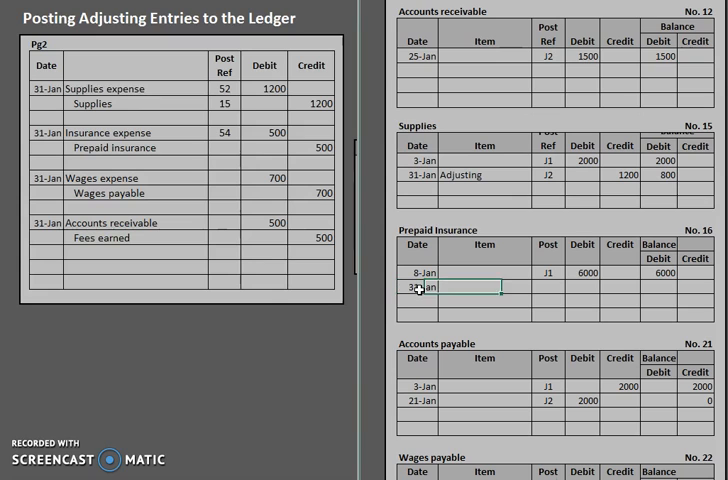
type("Adjusting")
left_click(548, 286)
type("J2")
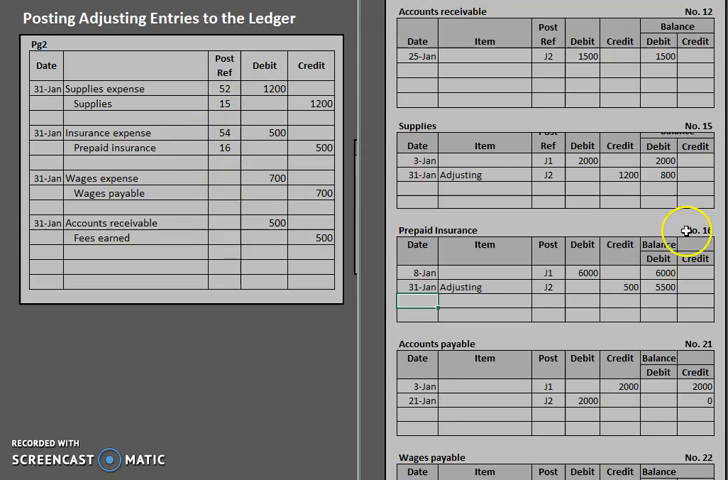
Step: Record the 31-Jan adjusting 700 debit in Wages expense with a 700 balance
scroll("down", 3)
type("31-Jan")
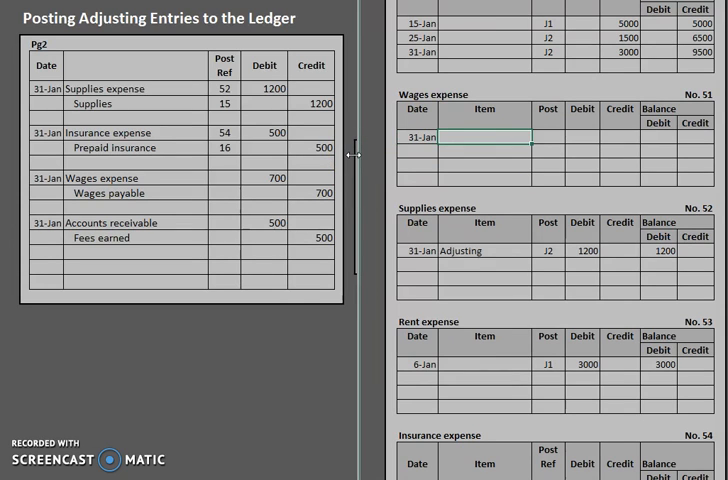
type("Adjusting")
left_click(658, 136)
type("700")
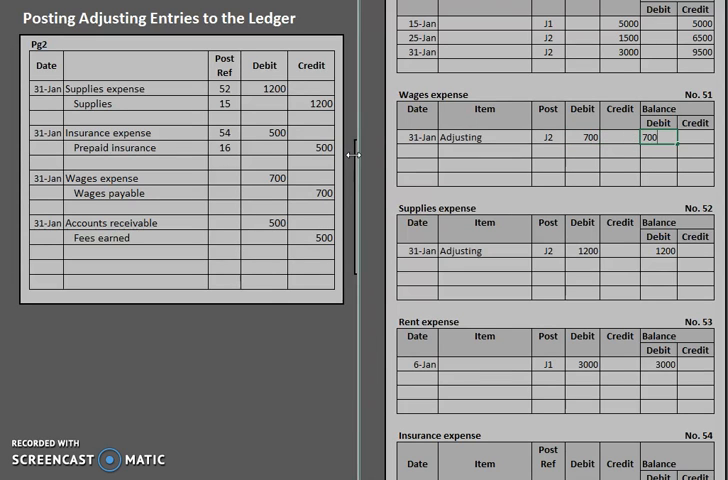
left_click(216, 178)
type("51")
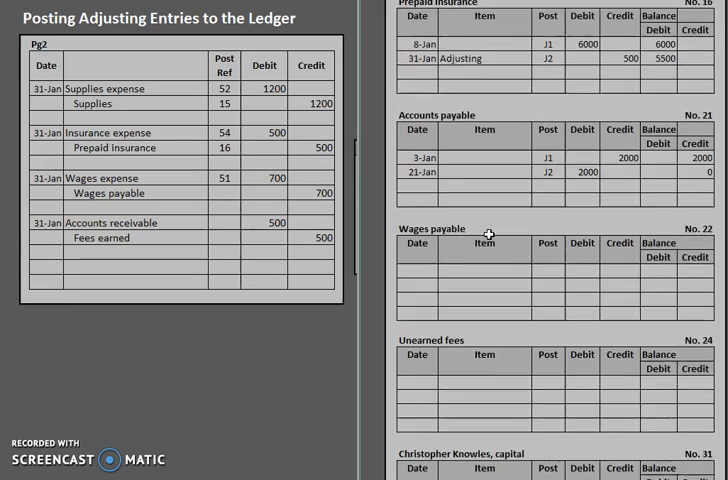
Step: Record the 31-Jan adjusting J2 credit of 700 in Wages payable with post ref 22
scroll("up", 3)
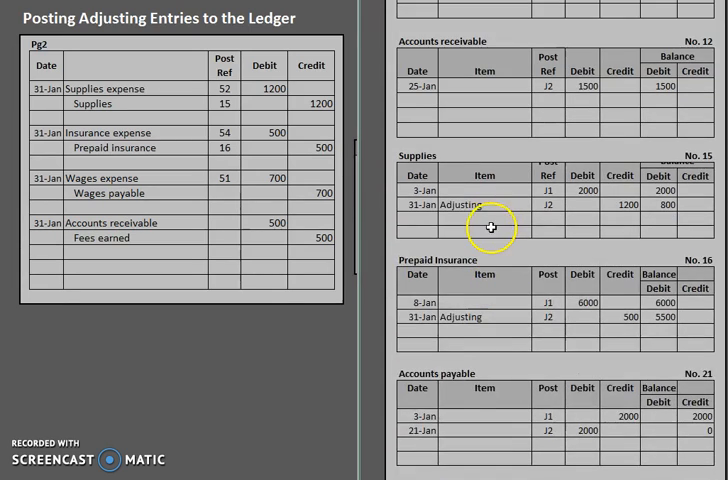
scroll("down", 3)
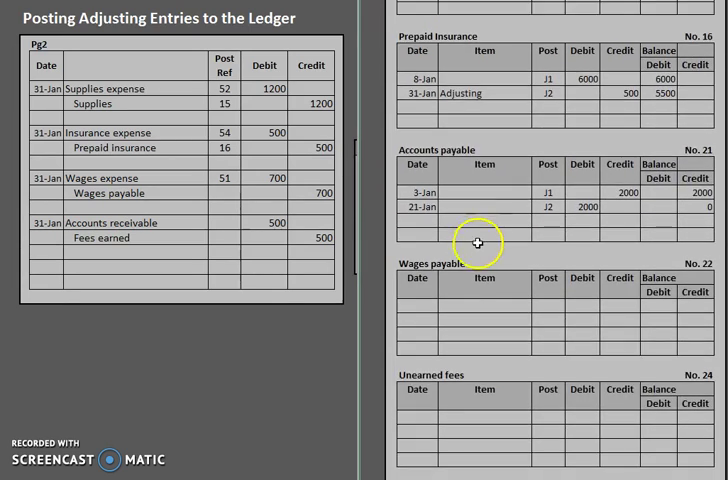
scroll("down", 3)
type("Adjusting")
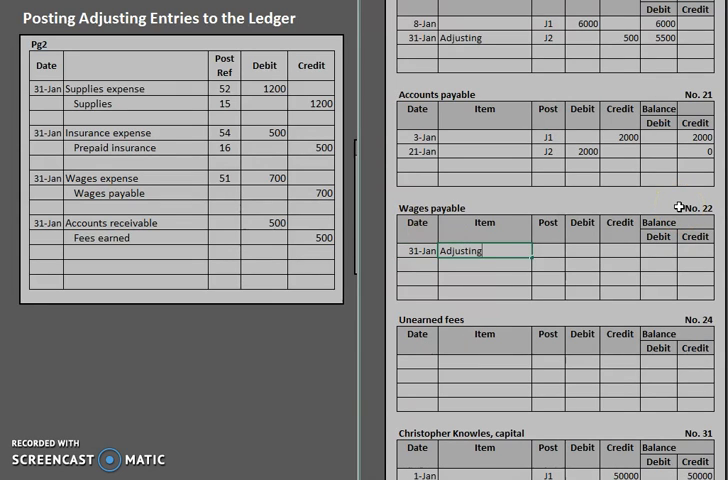
type("J2")
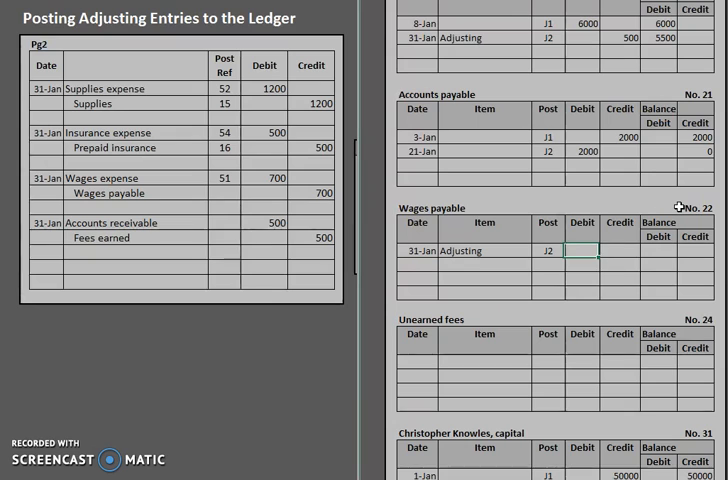
type("700")
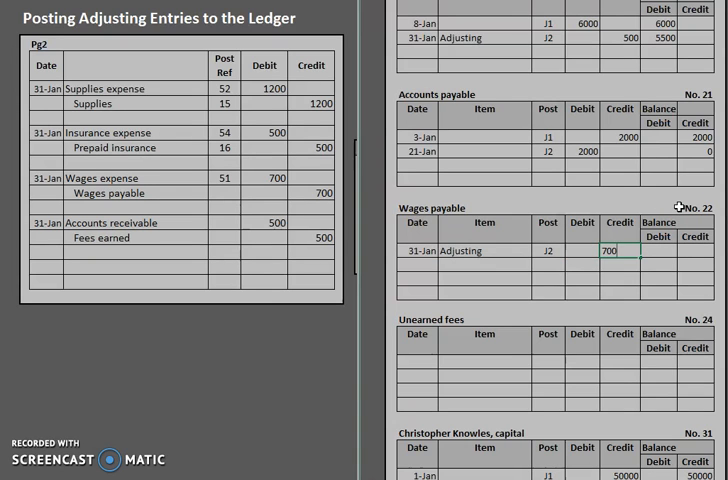
left_click(696, 252)
type("700")
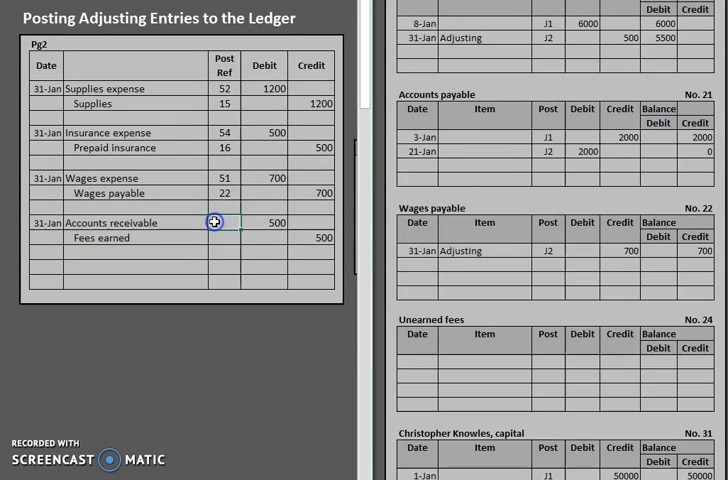
mouse_move(574, 184)
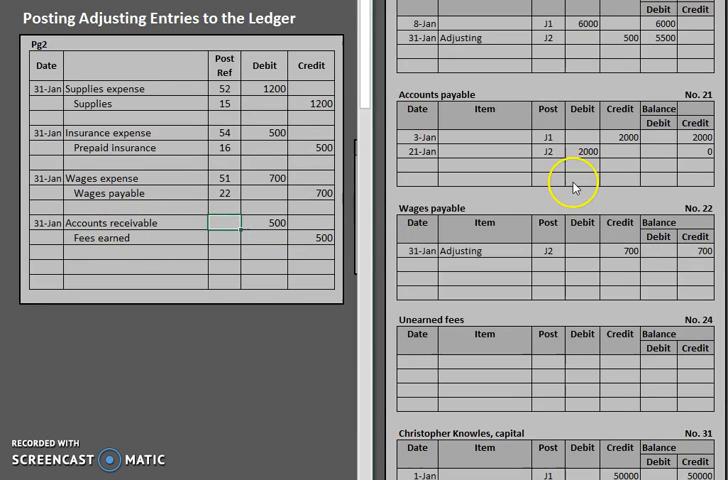
Step: Record the 31-Jan adjusting J2 debit of 500 in Accounts receivable, balance 2000, post ref 12
scroll("up", 3)
type("A")
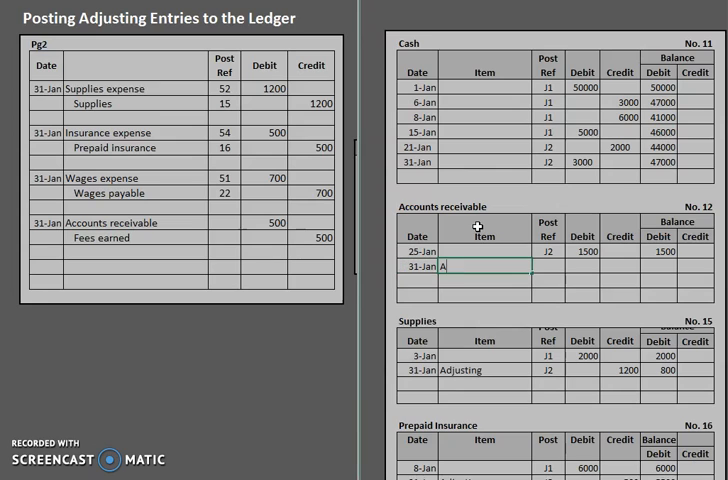
type("djusting")
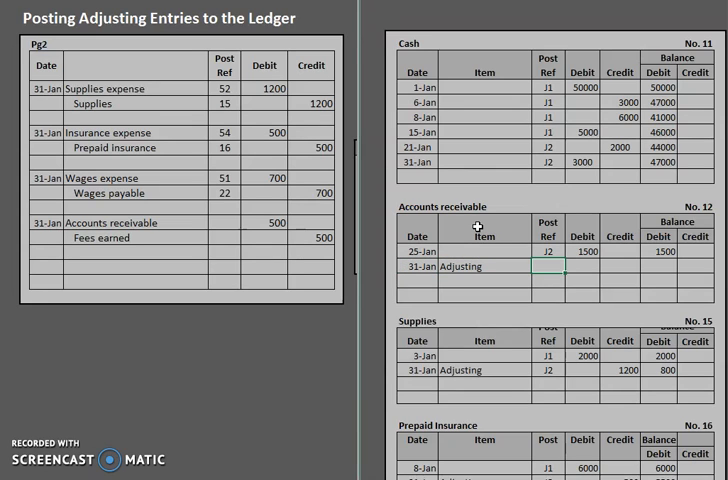
type("5")
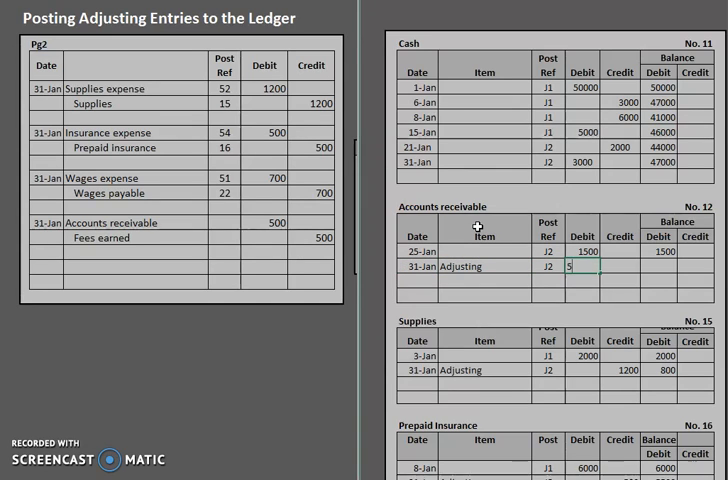
type("00")
left_click(658, 266)
type("2000")
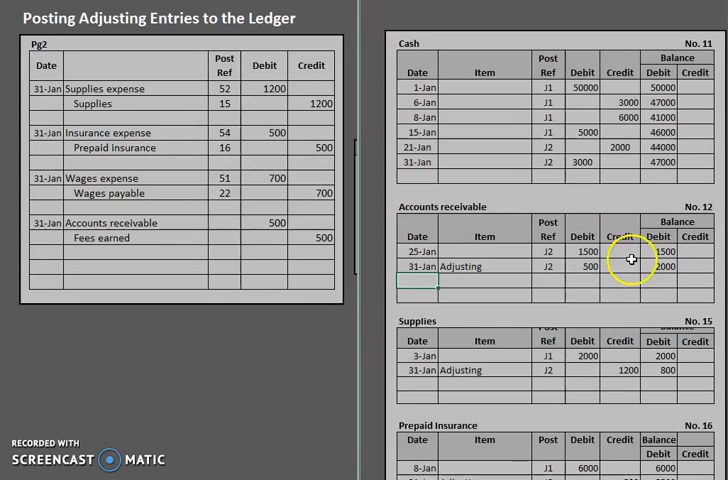
mouse_move(596, 264)
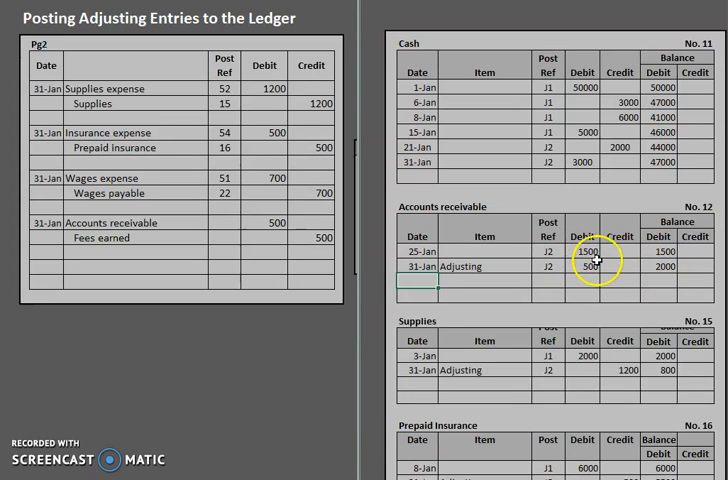
mouse_move(584, 280)
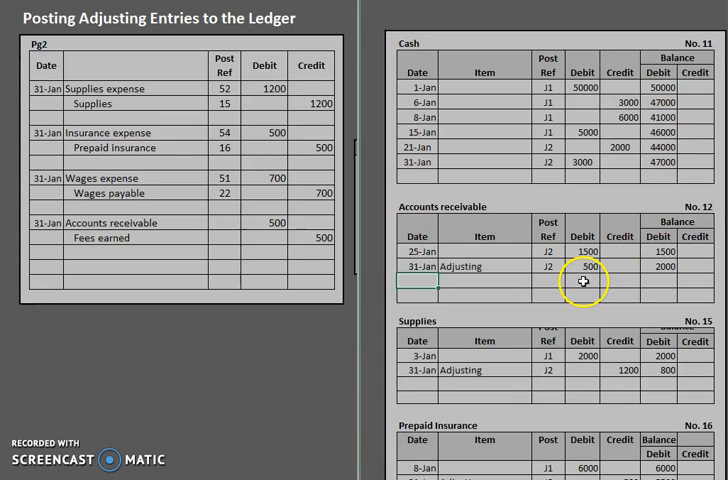
mouse_move(416, 212)
type("12")
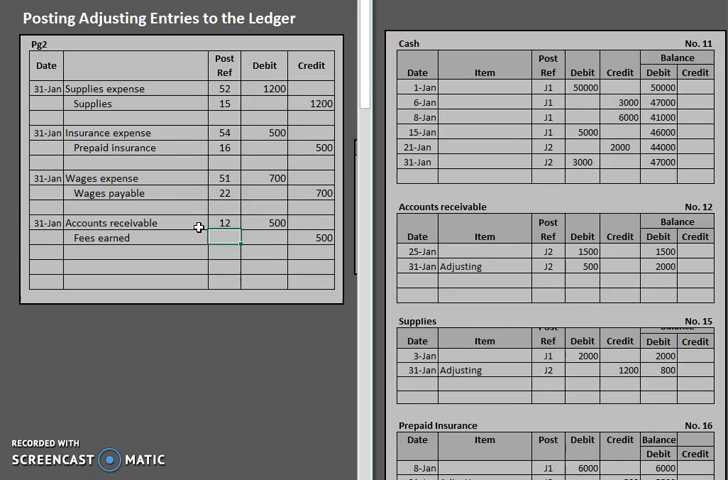
Step: Record the 1/31 adjusting J2 credit of 500 in Fees earned, balance 10000, post ref 41
scroll("down", 3)
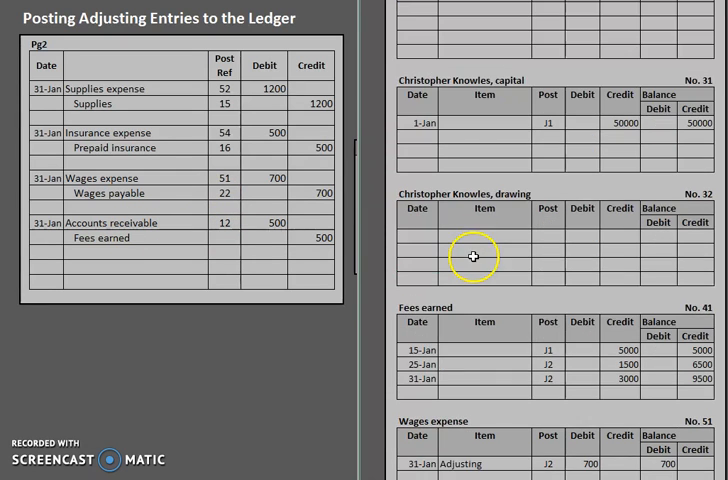
scroll("down", 3)
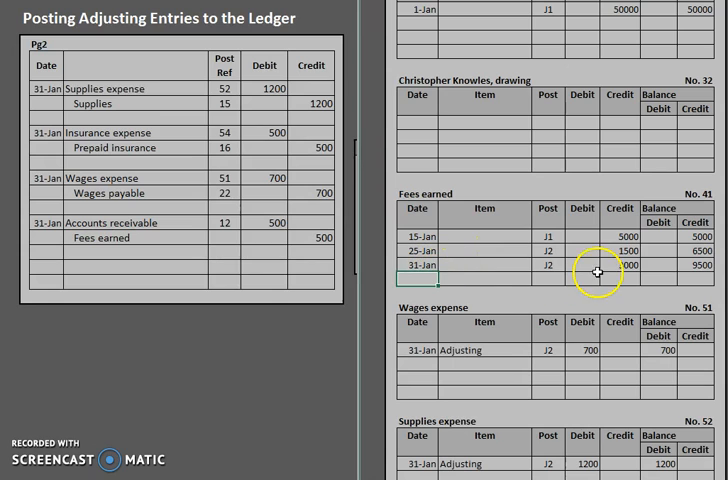
type("1/31")
left_click(548, 278)
type("J2")
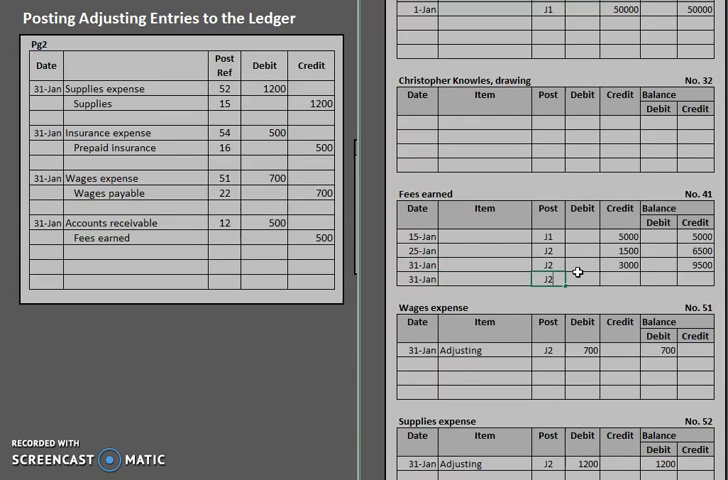
type("500")
left_click(224, 238)
type("41")
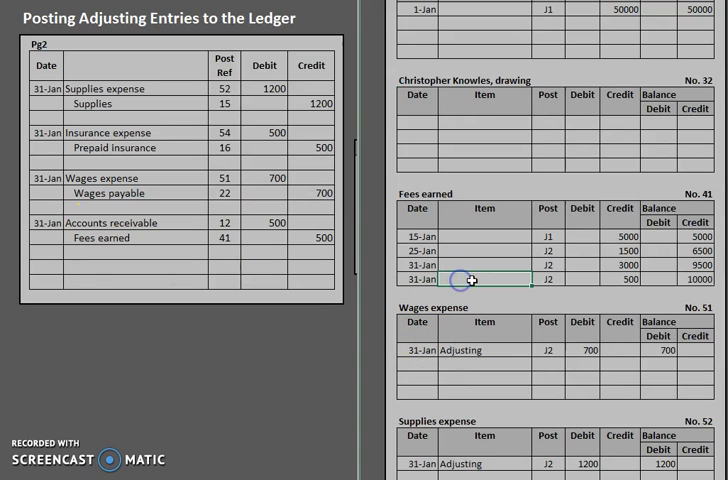
type("Adjusting")
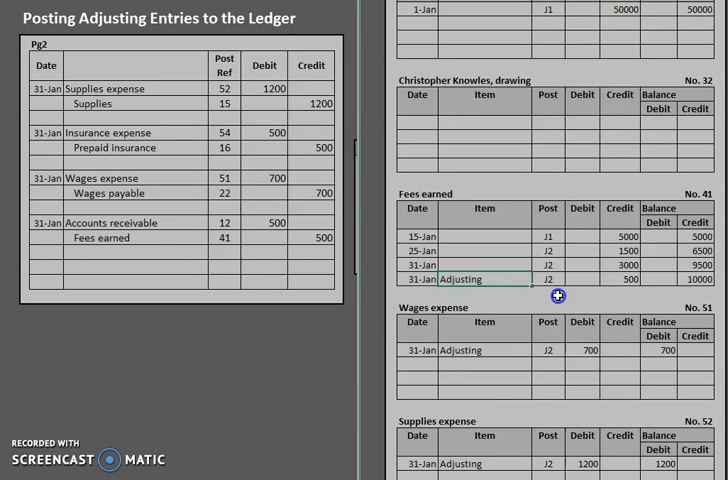
scroll("up", 3)
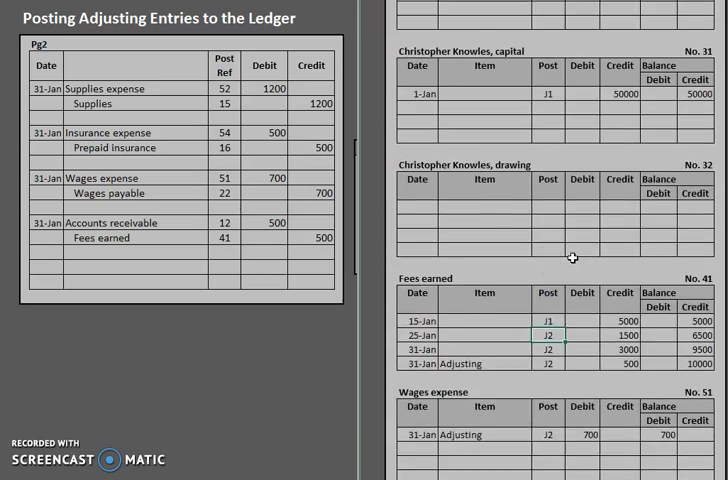
scroll("down", 3)
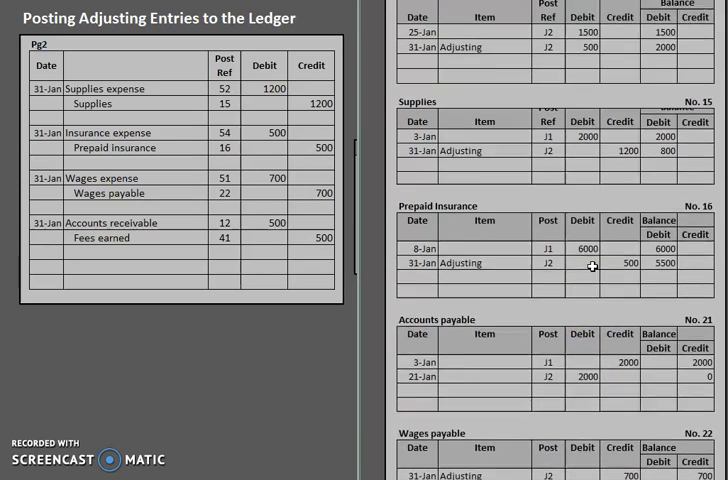
scroll("up", 3)
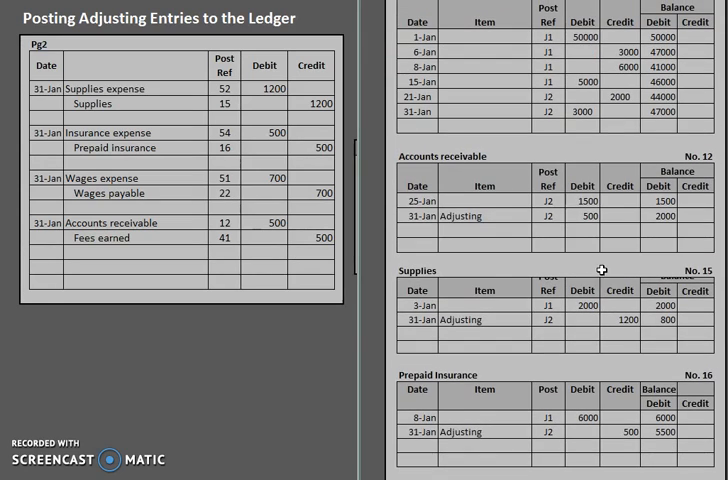
scroll("down", 3)
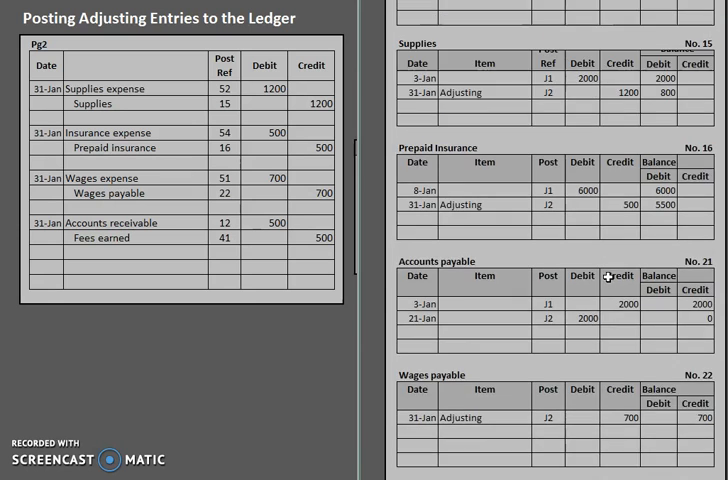
scroll("down", 3)
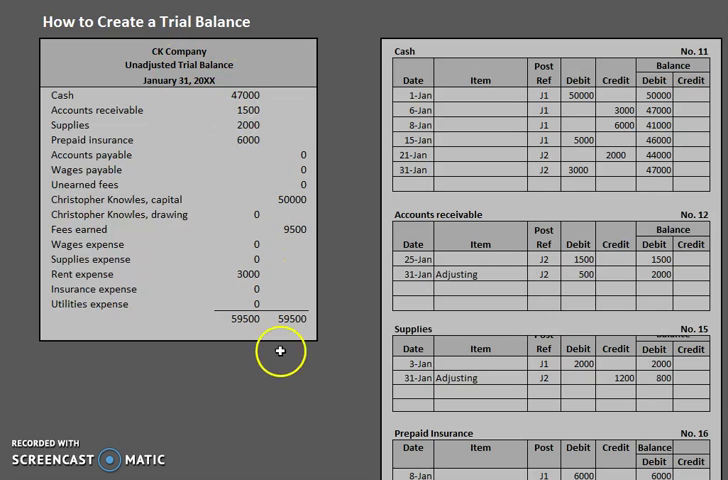
Step: Review the journal entries and retitle the CK Company heading 'Adjusted Trial Balance'
left_click(280, 350)
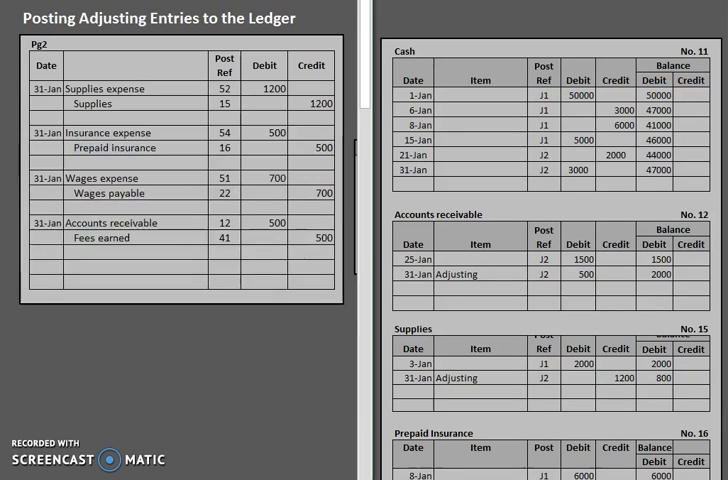
left_click(222, 252)
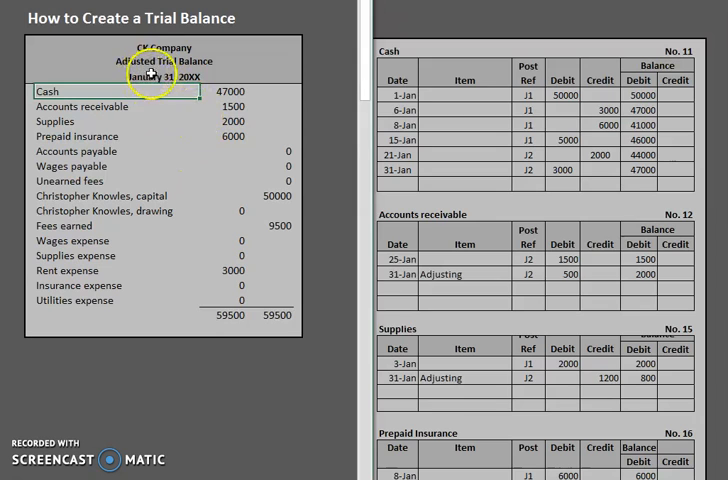
mouse_move(482, 68)
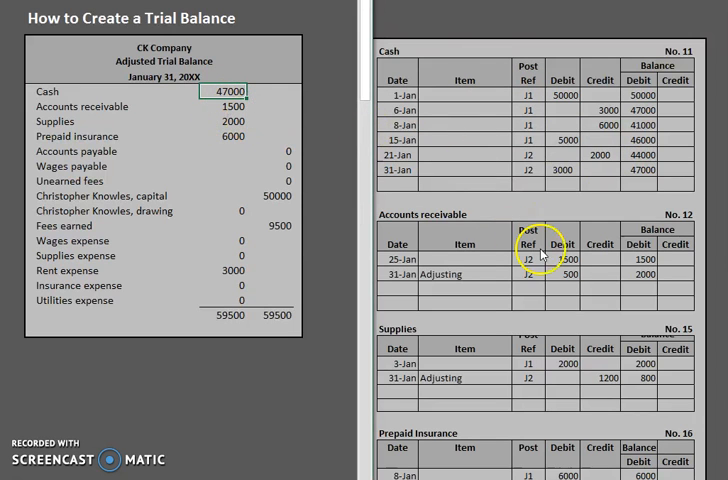
mouse_move(650, 278)
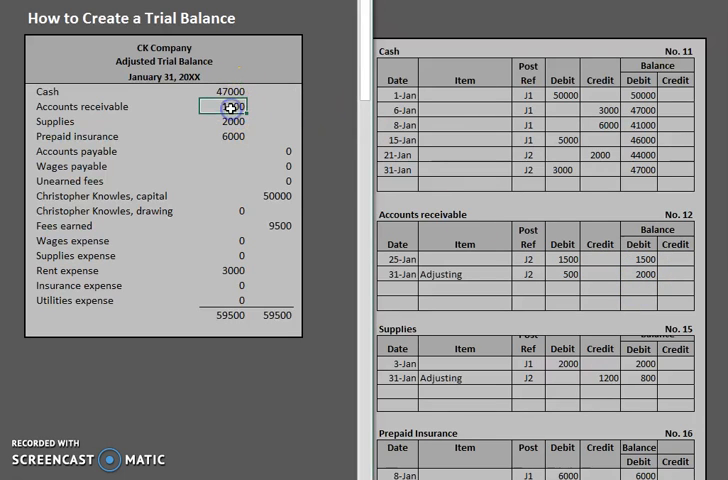
Step: Enter Accounts receivable 2000, Supplies 800 and Prepaid insurance 5500 on the adjusted trial balance
left_click(232, 120)
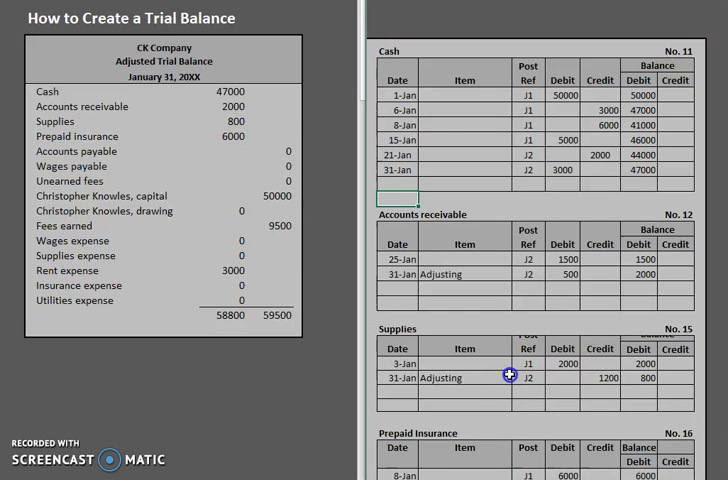
scroll("down", 3)
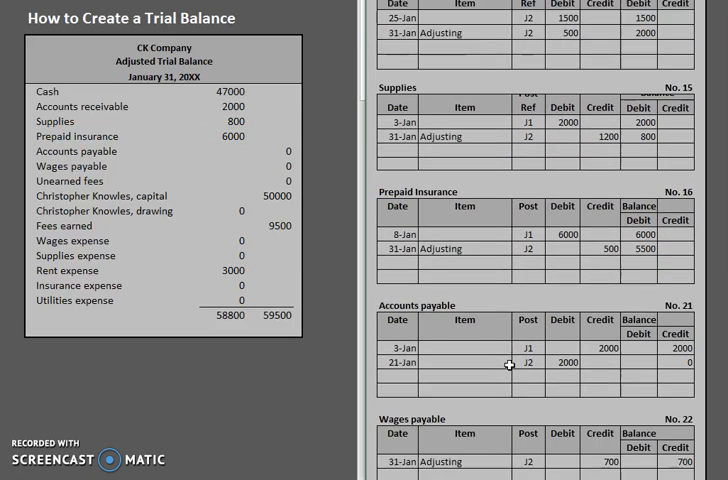
scroll("up", 3)
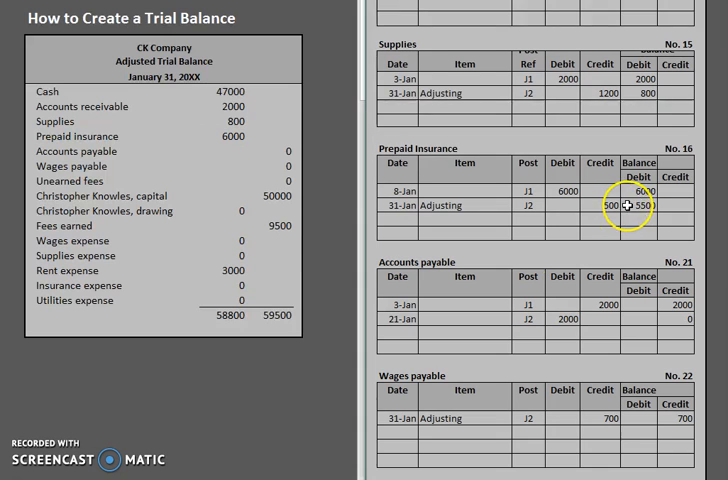
mouse_move(236, 120)
type("500")
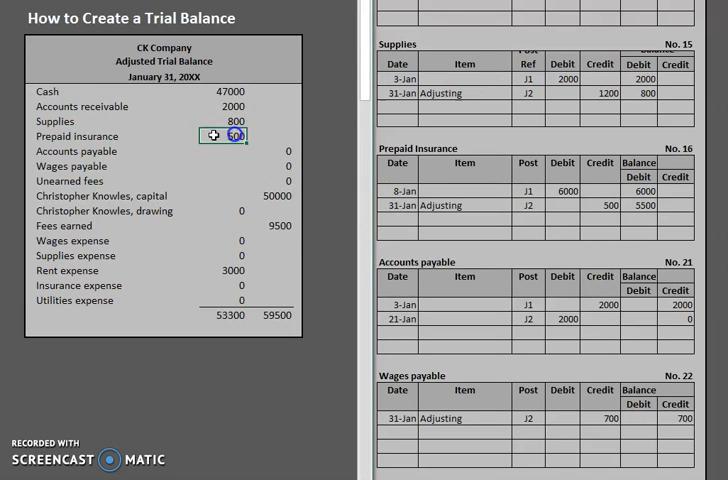
type("5500")
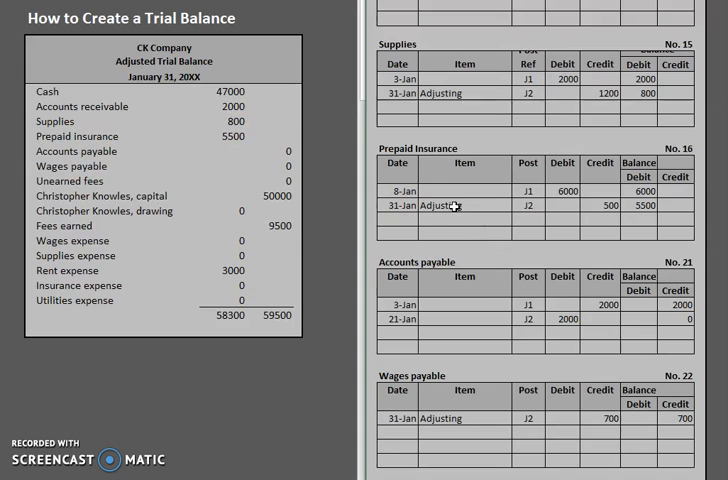
mouse_move(428, 264)
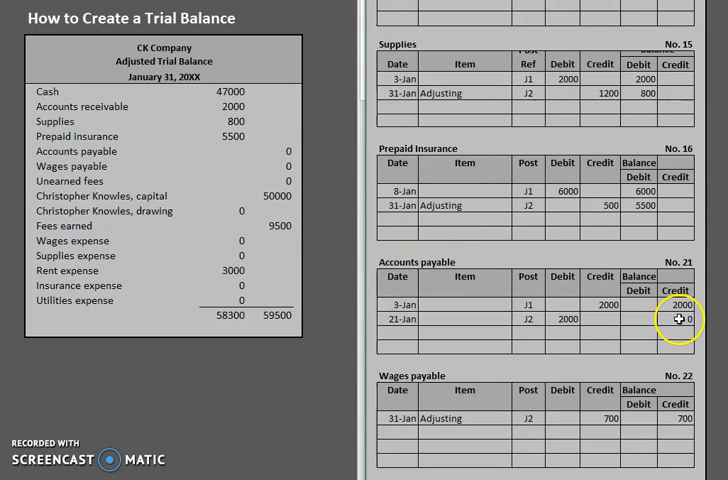
scroll("down", 3)
type("700")
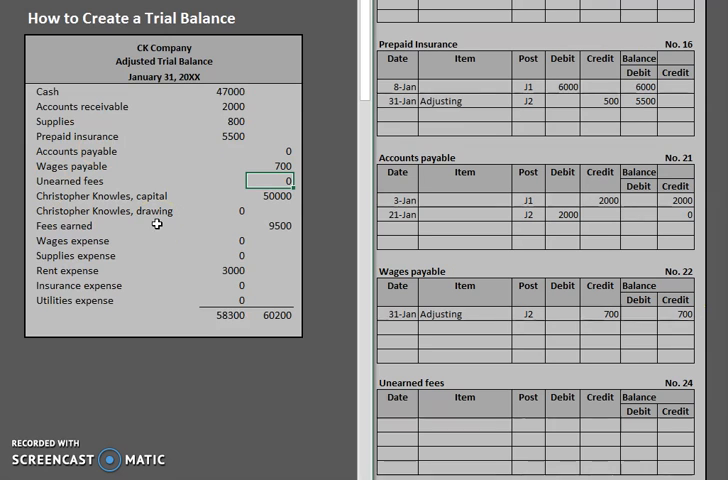
Step: Enter Wages payable 700, Fees earned 10000, Wages expense 700 and Supplies expense 1200, totaling 60700
scroll("down", 3)
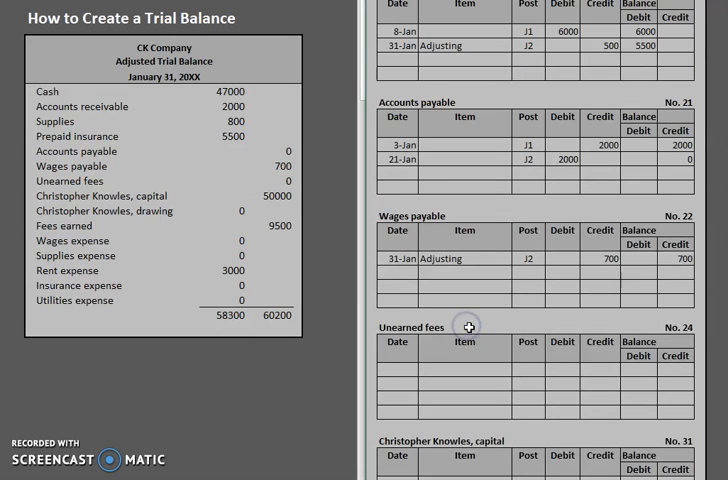
scroll("down", 3)
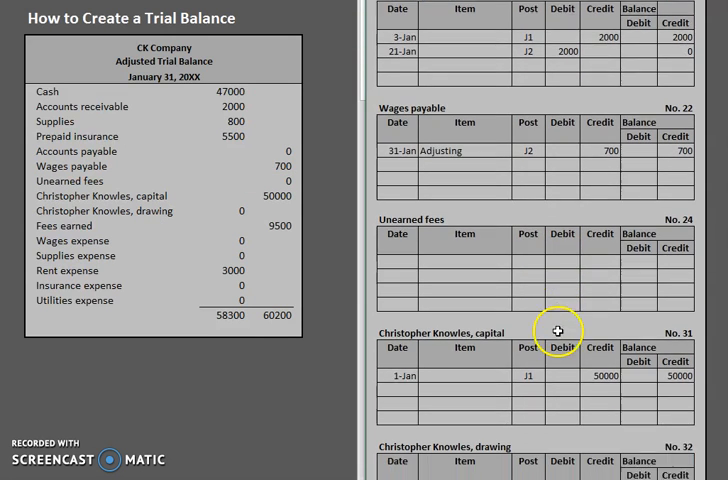
scroll("down", 3)
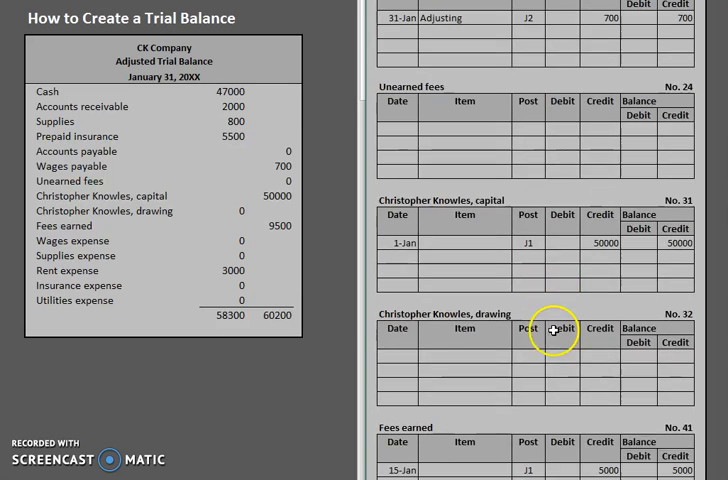
scroll("down", 3)
type("10000")
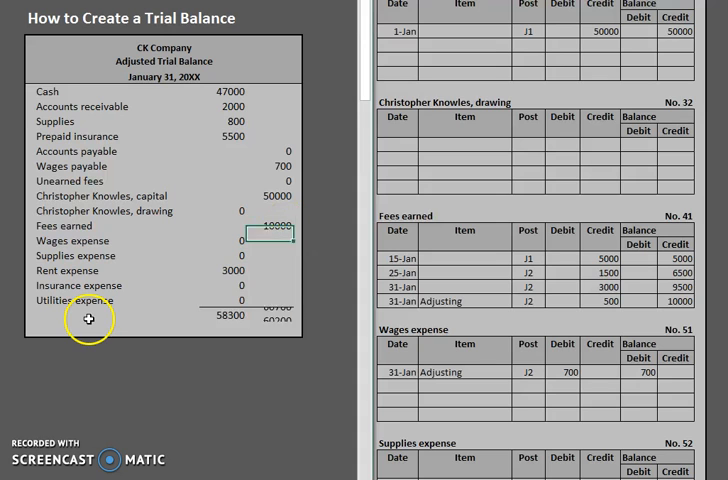
scroll("down", 3)
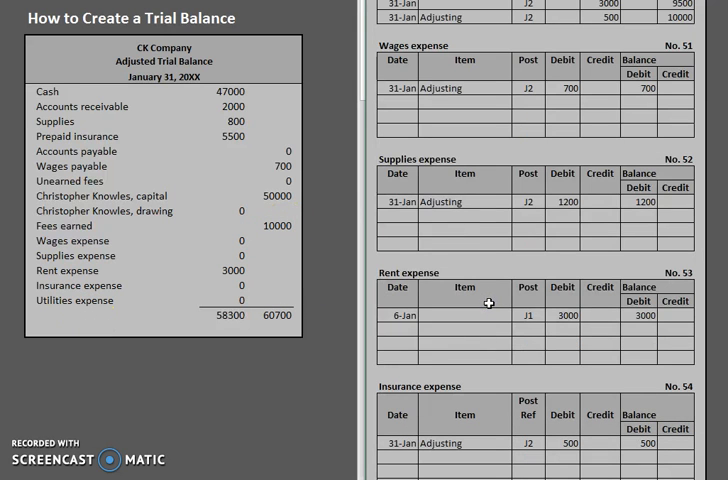
left_click(264, 240)
type("700")
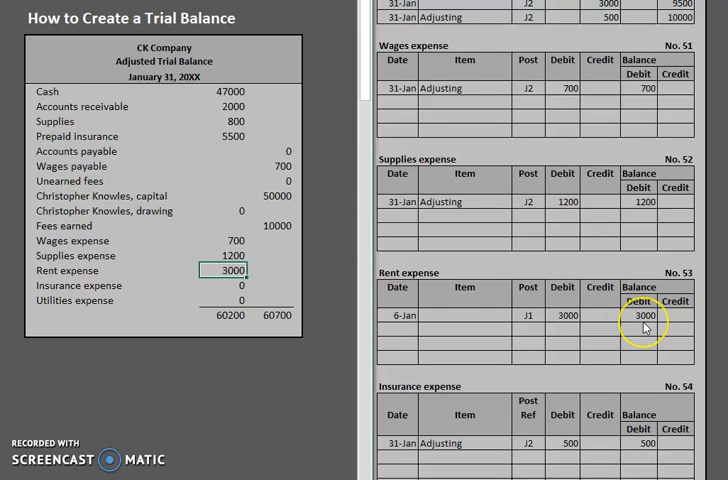
mouse_move(644, 328)
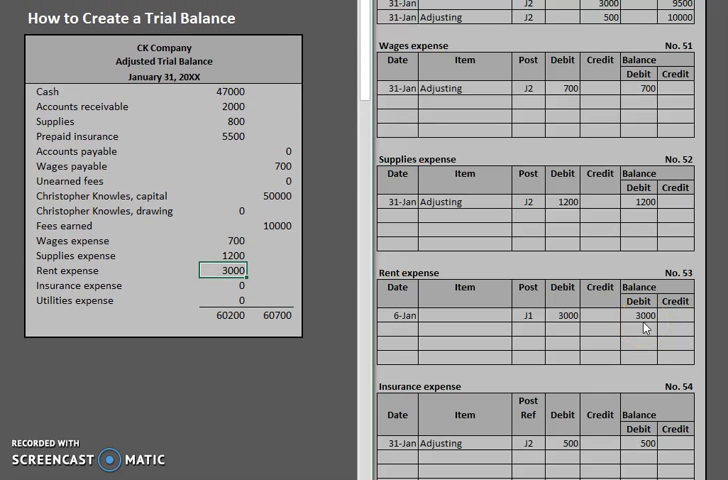
scroll("down", 3)
type("500")
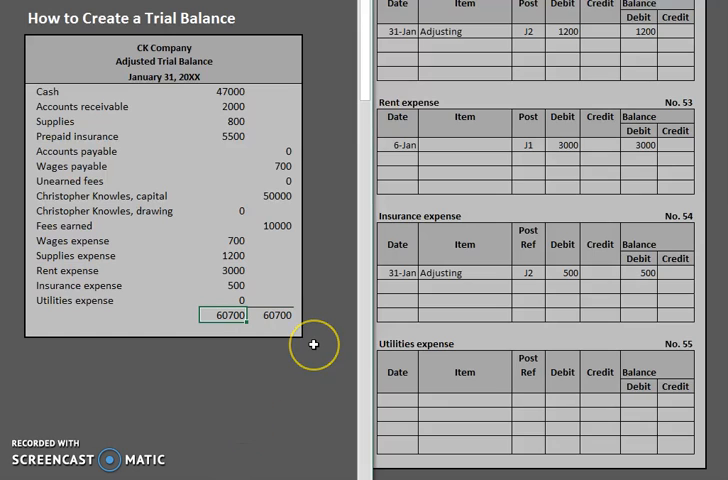
mouse_move(312, 344)
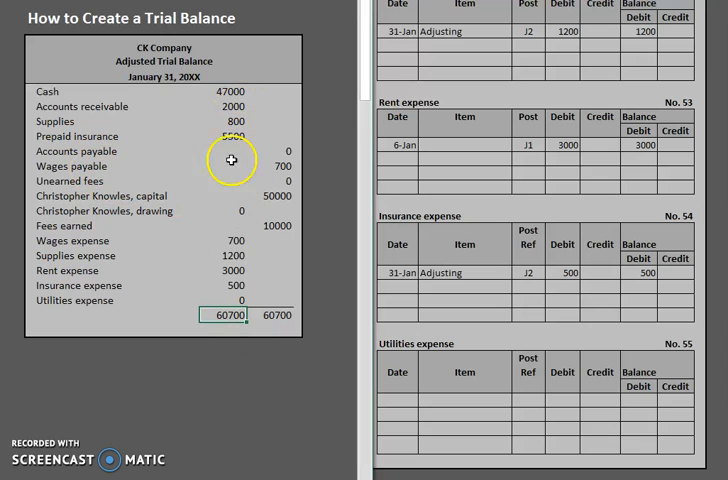
mouse_move(208, 90)
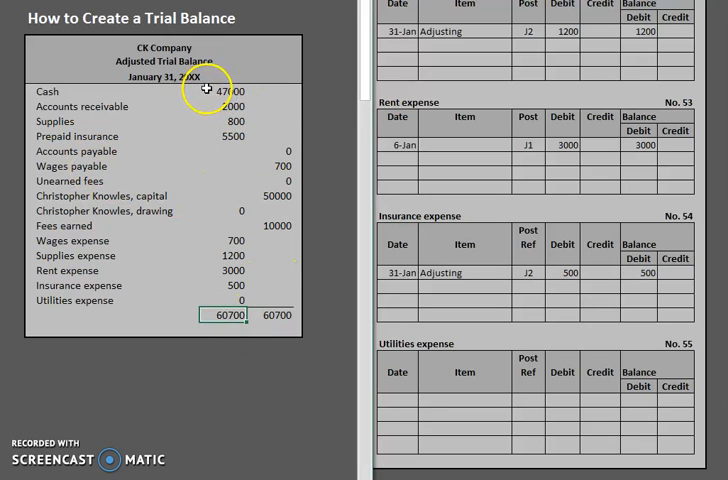
mouse_move(242, 338)
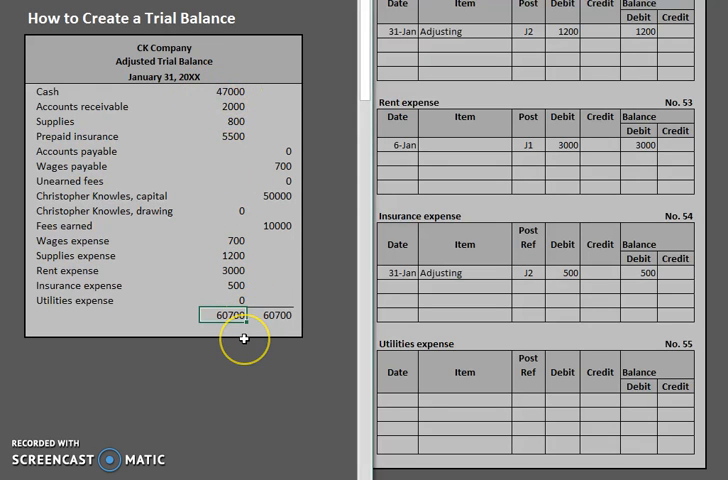